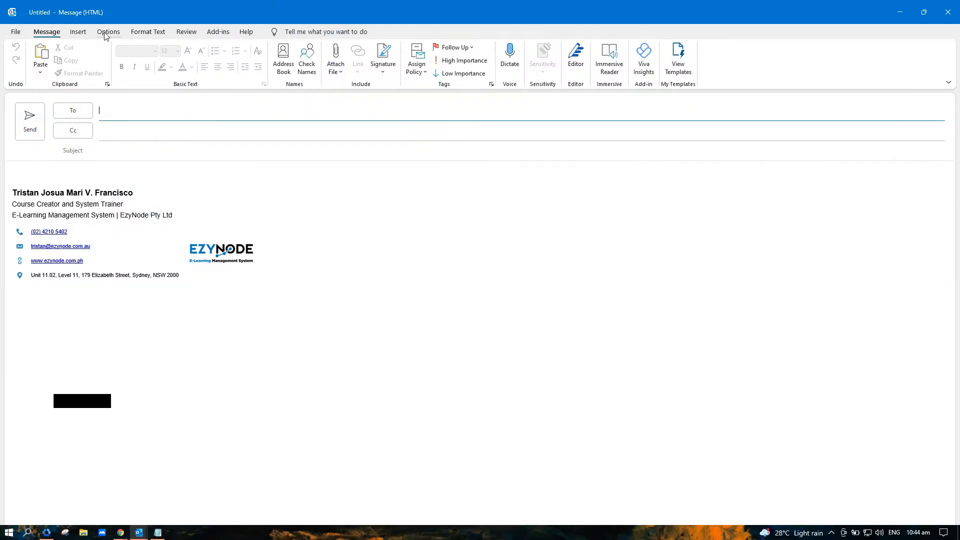
Use Delay Delivery to hold the new message until 12:00 pm on 27/01/2022
{"action": "left_click", "coordinate": [109, 31]}
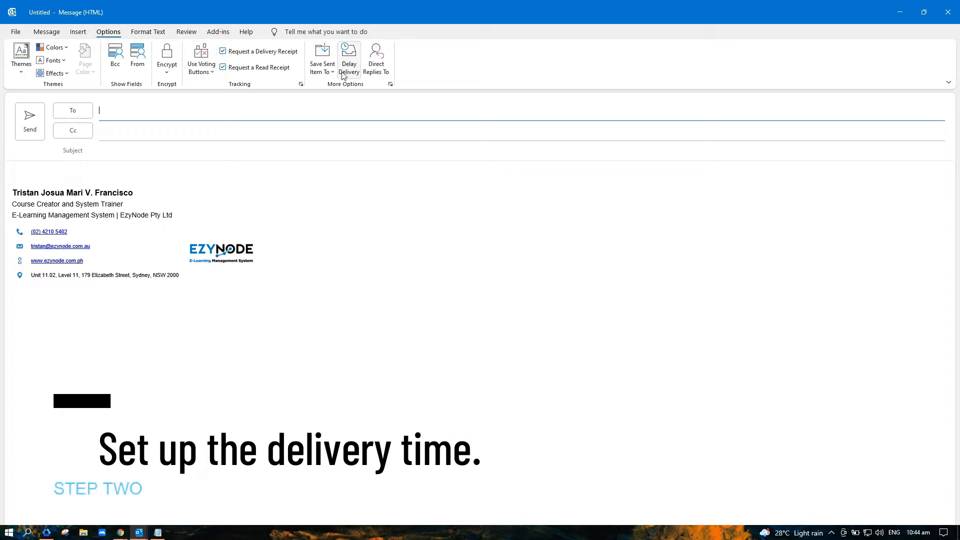
{"action": "left_click", "coordinate": [349, 59]}
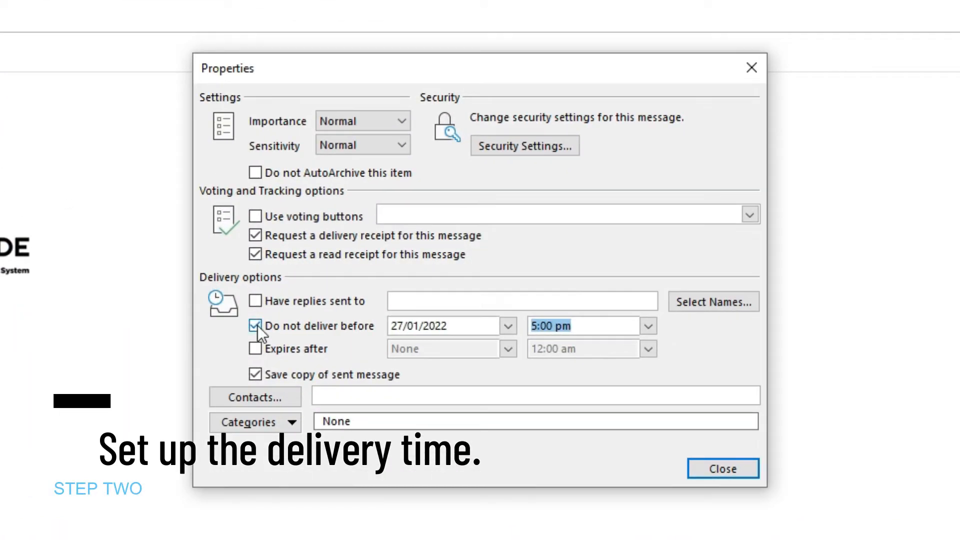
{"action": "left_click", "coordinate": [647, 325]}
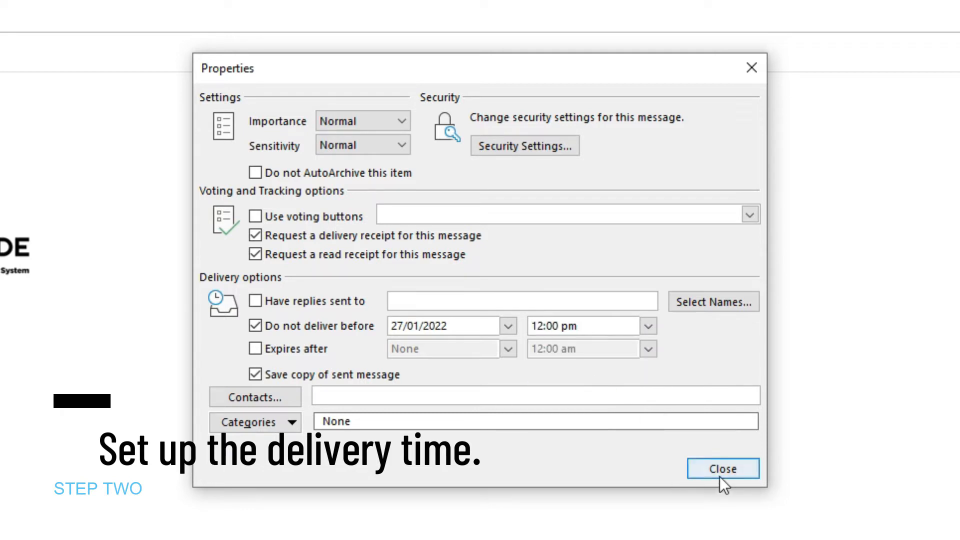
{"action": "left_click", "coordinate": [723, 469]}
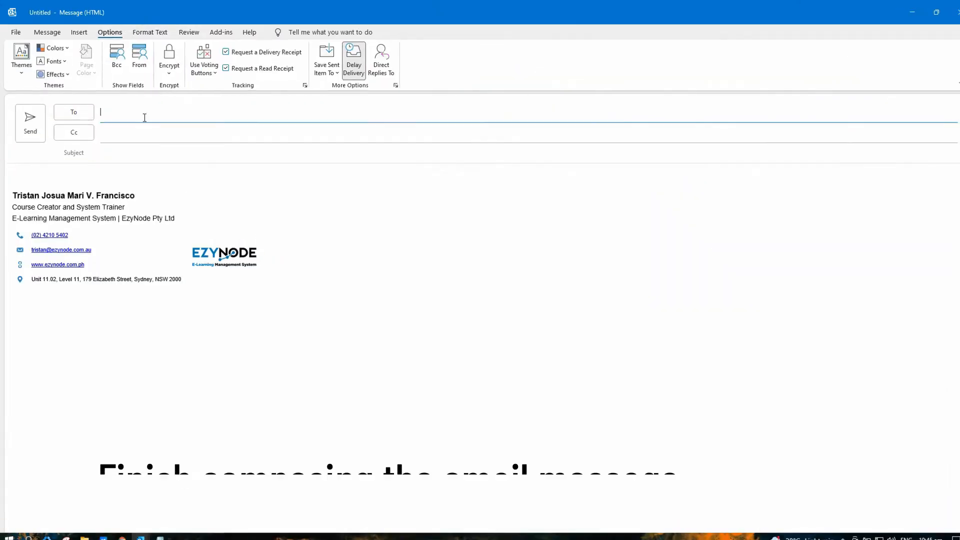
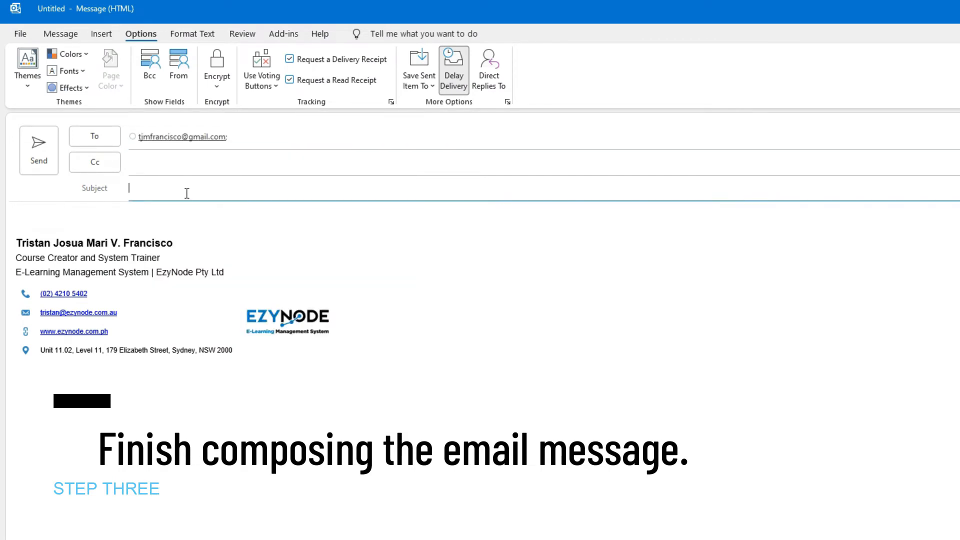
Address the email, title it 'Schedule Delivery of a Message', and send it to the Outbox
{"action": "type", "text": "Schedule Delivery of a Message"}
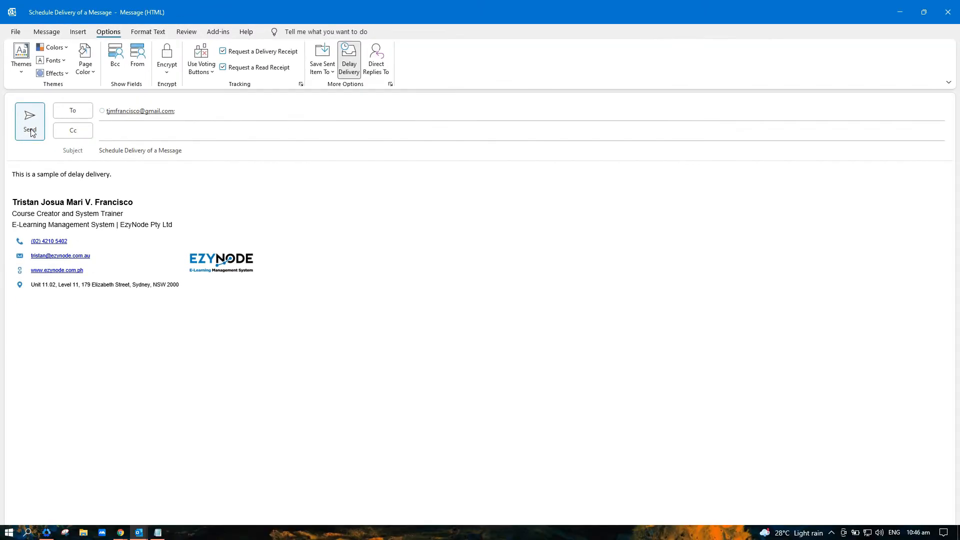
{"action": "left_click", "coordinate": [30, 121]}
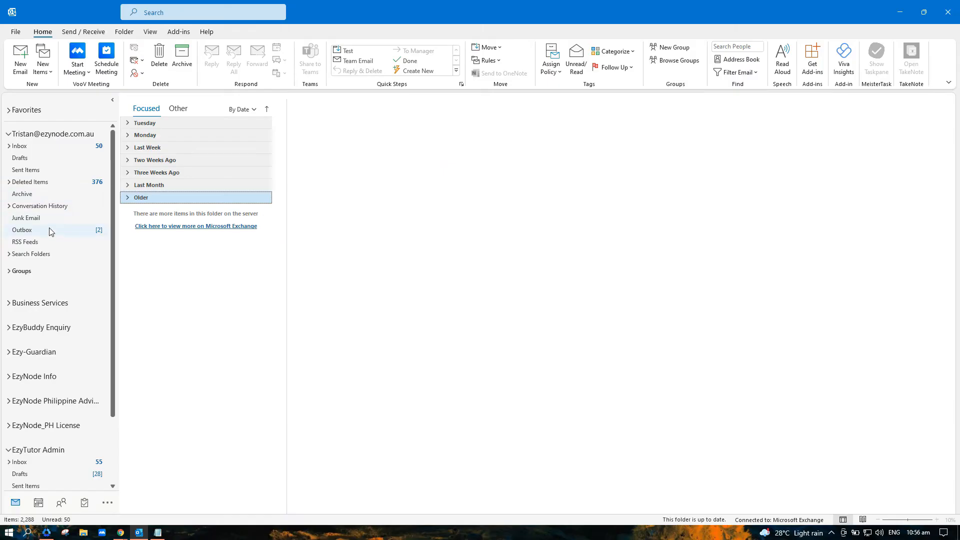
Show the Outbox folder's queued messages to reach the scheduled email
{"action": "left_click", "coordinate": [22, 229]}
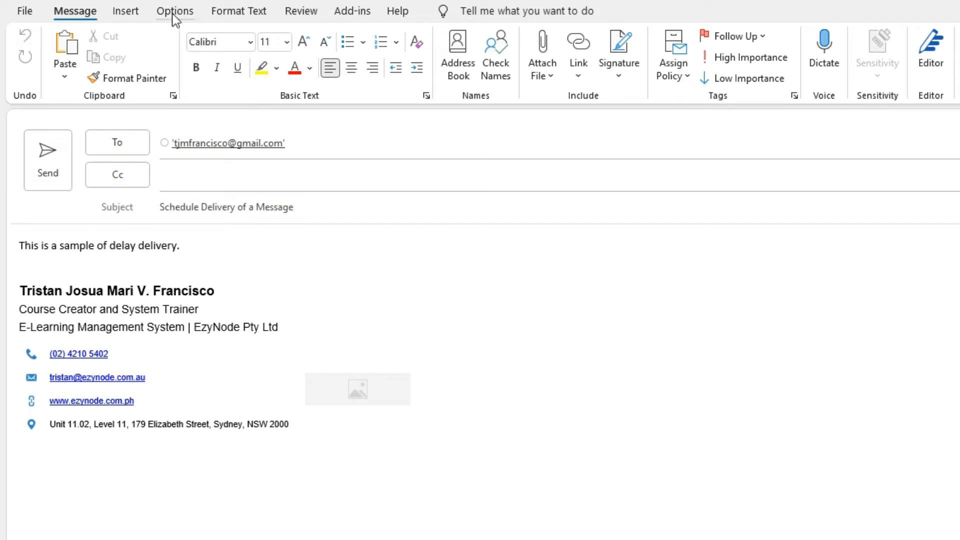
Change the email's Do not deliver before time to 12:30 pm
{"action": "left_click", "coordinate": [175, 11]}
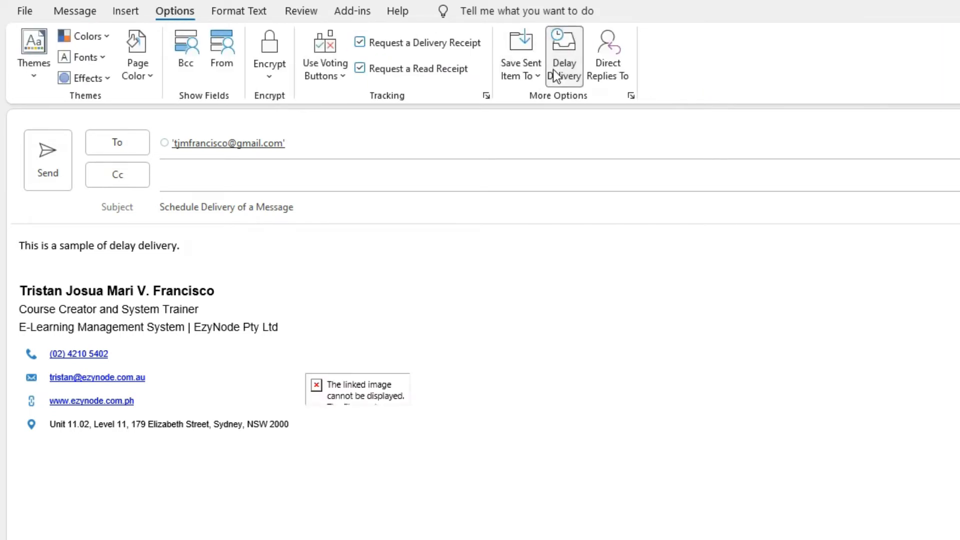
{"action": "left_click", "coordinate": [564, 54]}
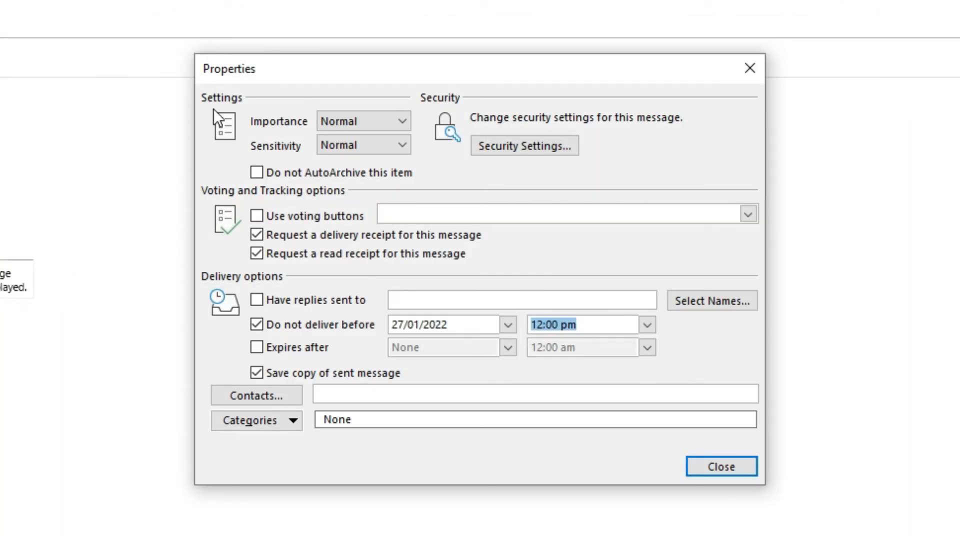
{"action": "mouse_move", "coordinate": [526, 328]}
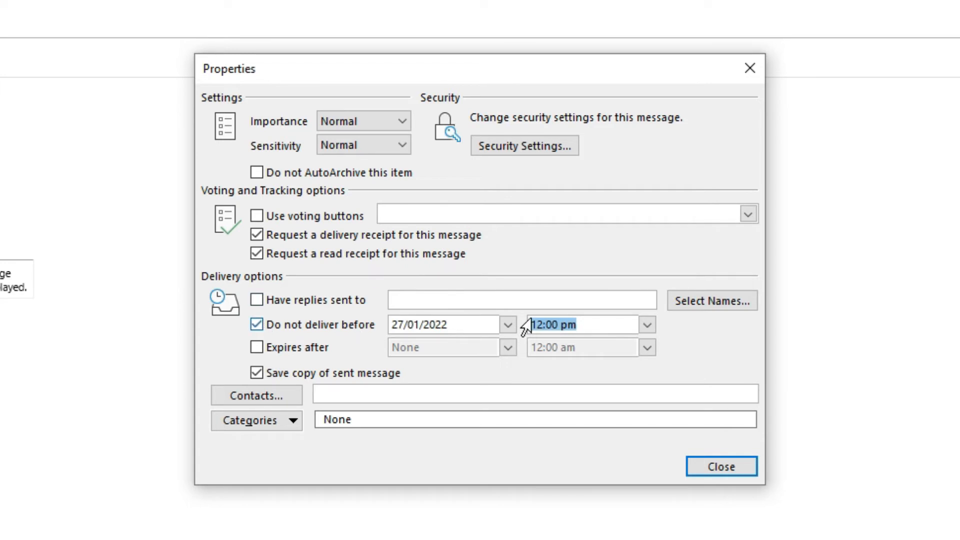
{"action": "left_click", "coordinate": [646, 325]}
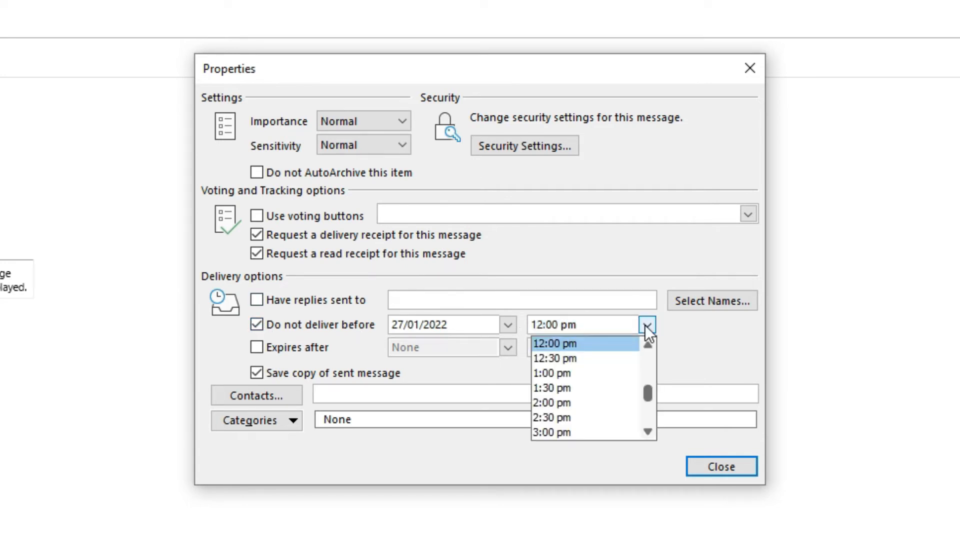
{"action": "left_click", "coordinate": [554, 358]}
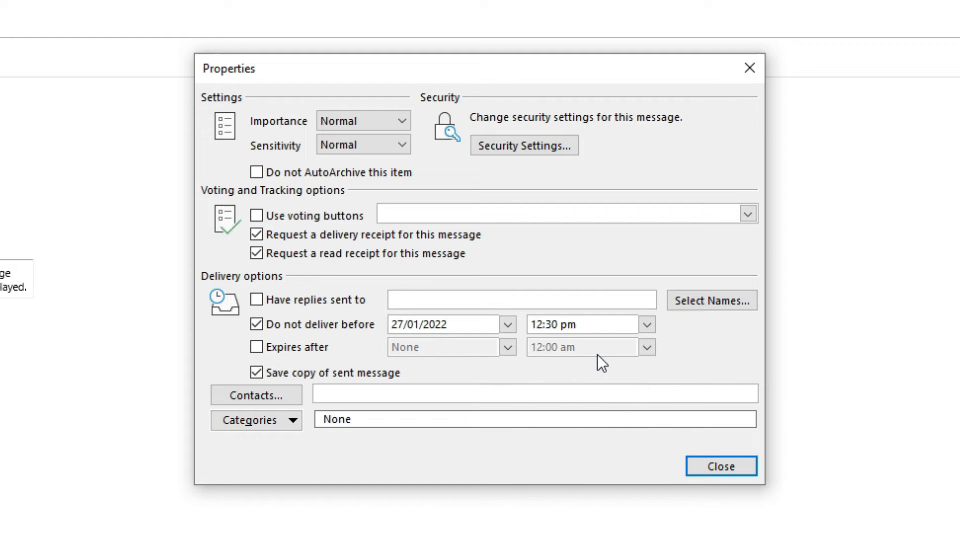
{"action": "left_click", "coordinate": [721, 466]}
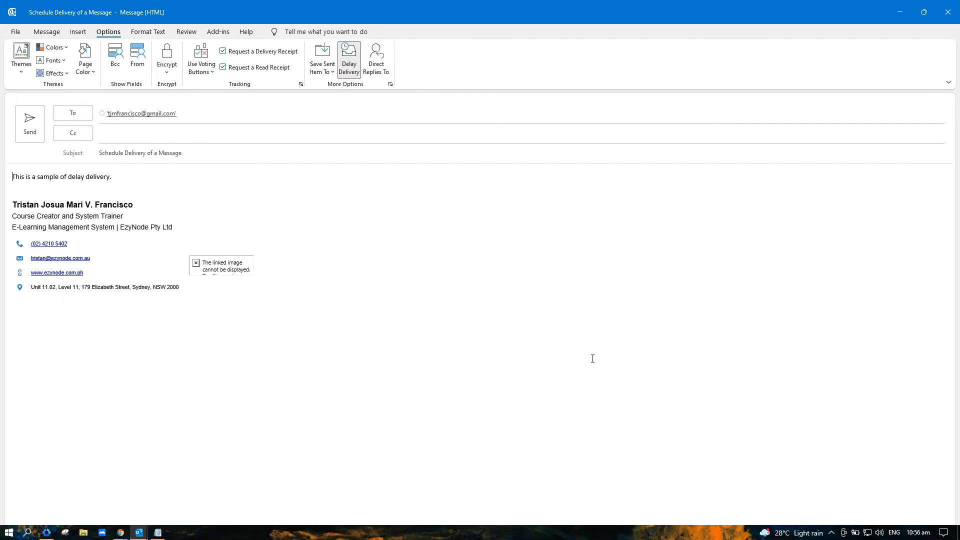
Resend the rescheduled email, then clear Do not deliver before on the Sample email
{"action": "left_click", "coordinate": [30, 119]}
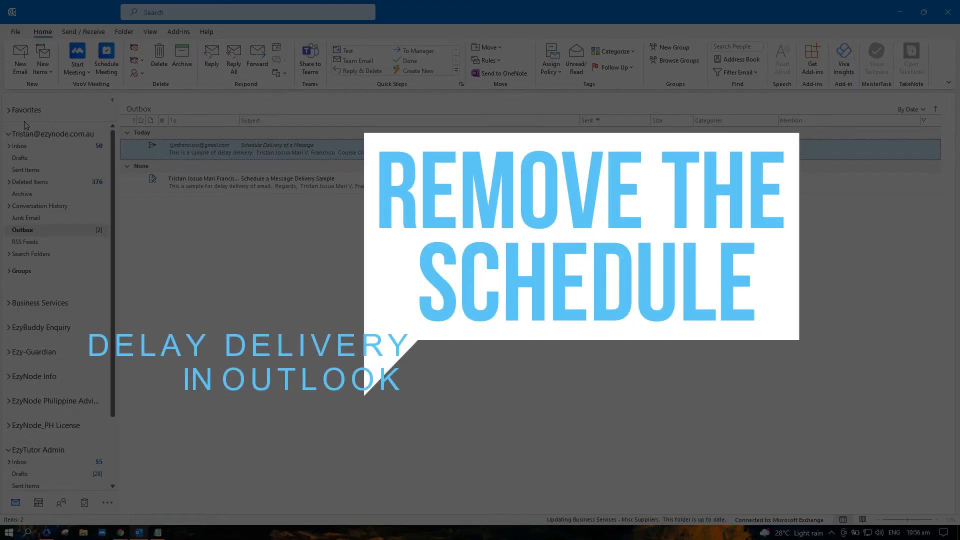
{"action": "double_click", "coordinate": [276, 149]}
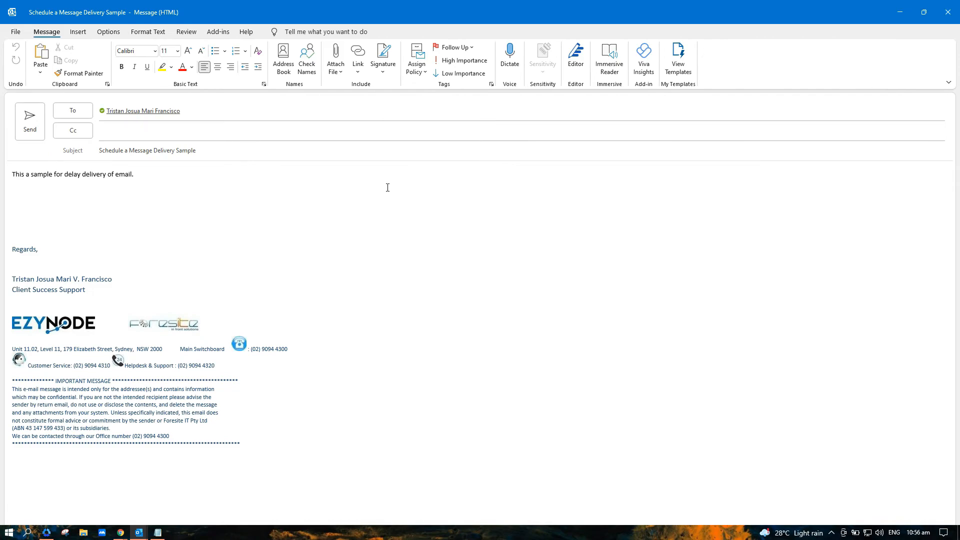
{"action": "left_click", "coordinate": [453, 69]}
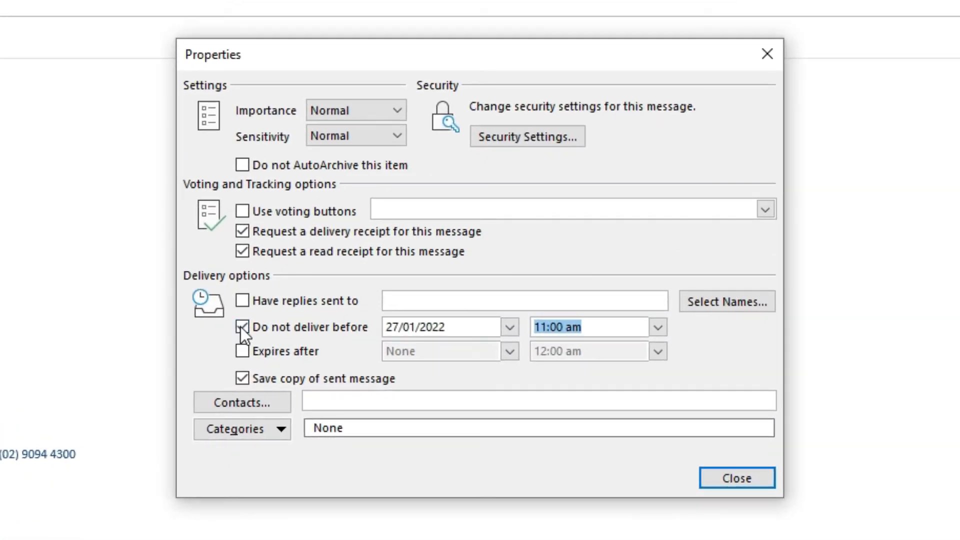
{"action": "left_click", "coordinate": [737, 477]}
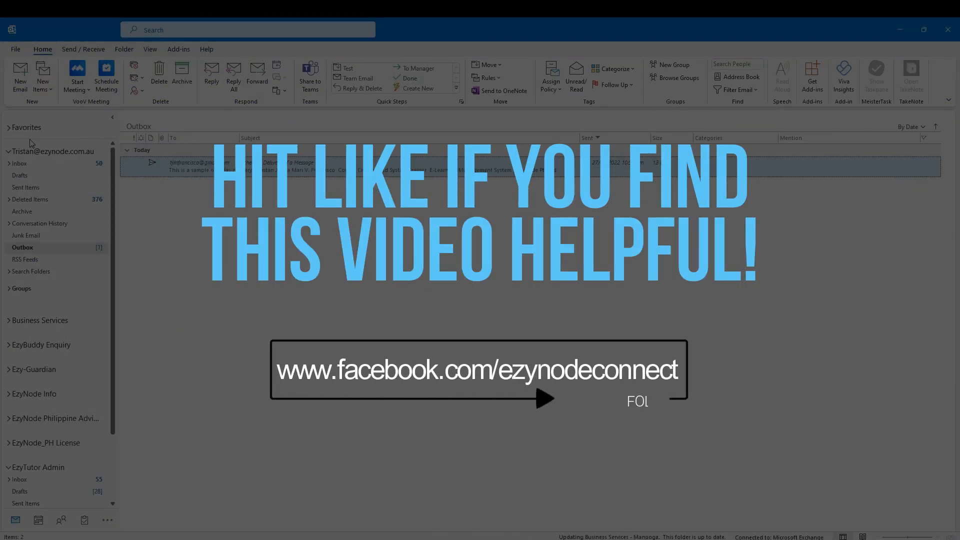